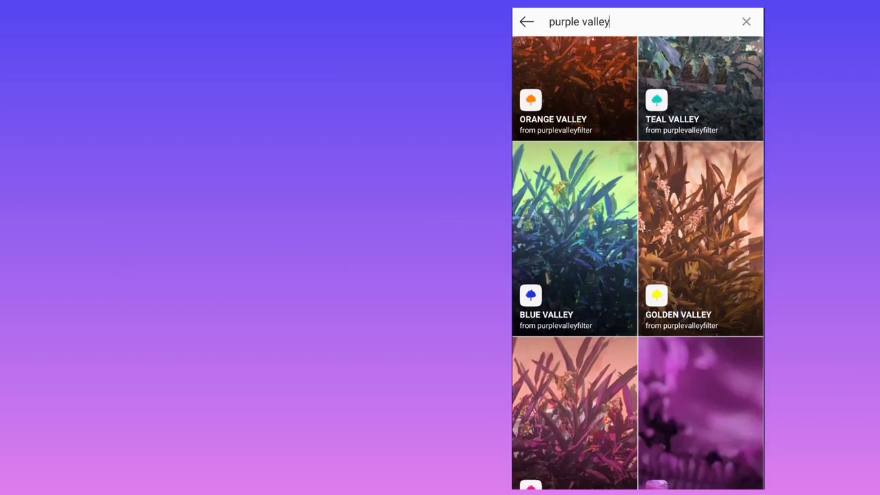
scroll(up, 3)
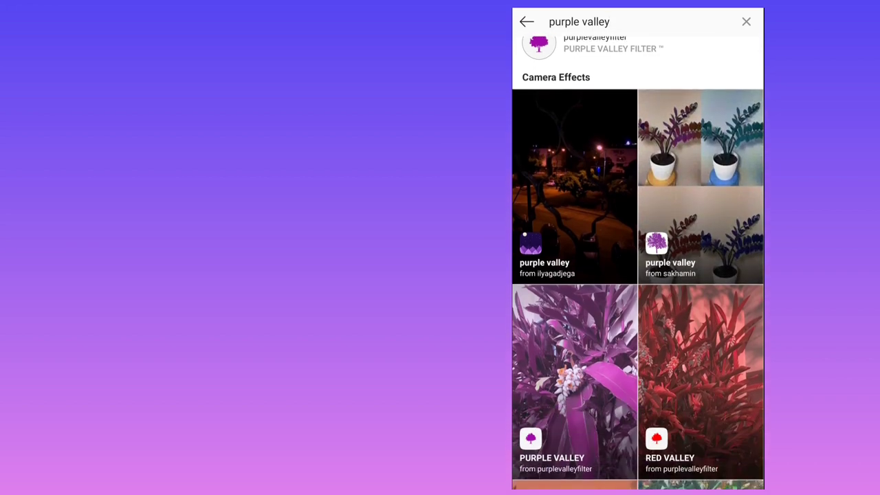